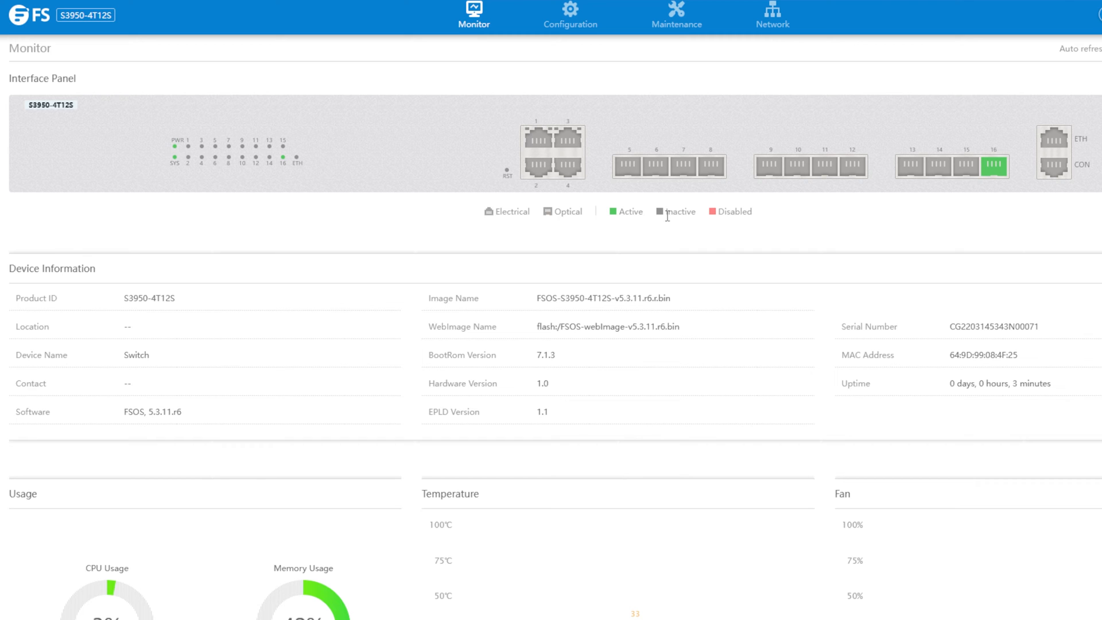
{"action": "mouse_move", "coordinate": [566, 40]}
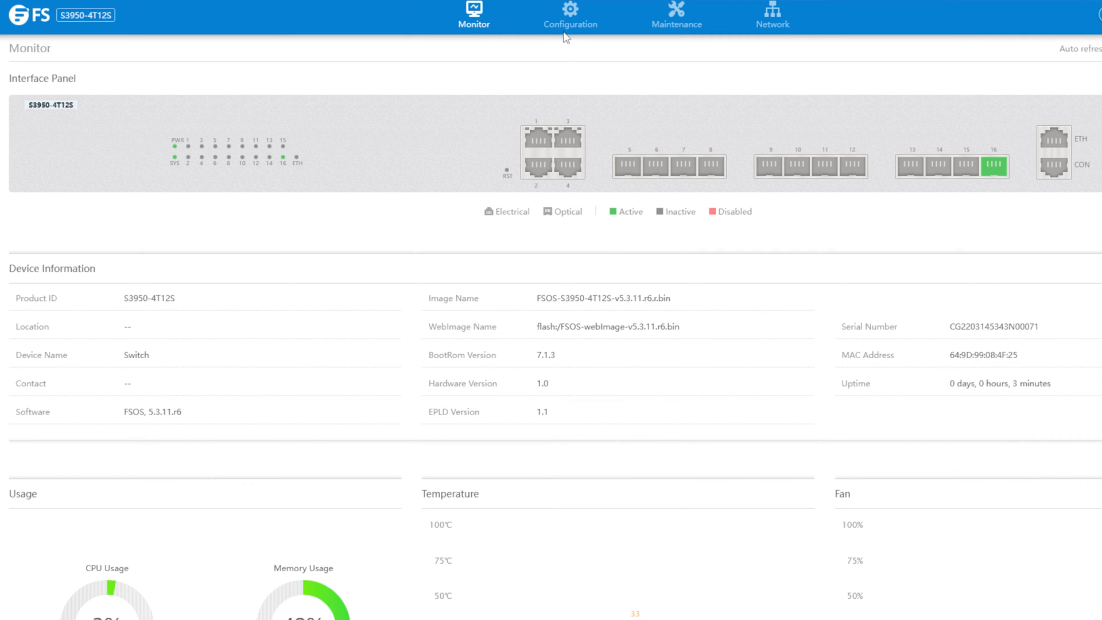
- Show the Ethernet Status table for all ports, with only eth-0-16 up at 10GBASE passive copper
{"action": "left_click", "coordinate": [570, 12]}
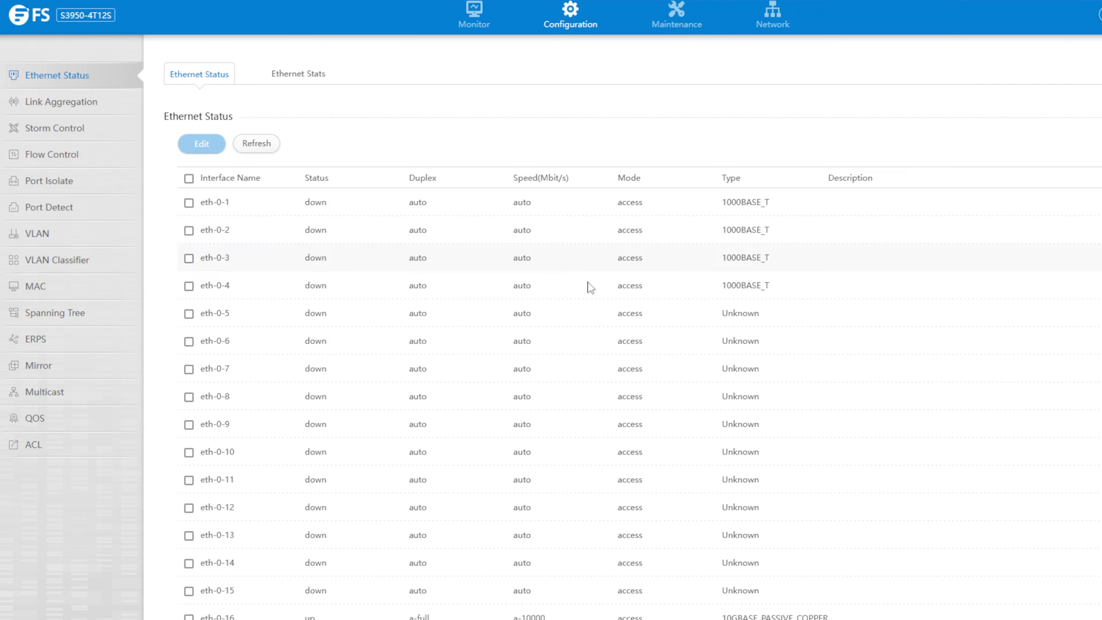